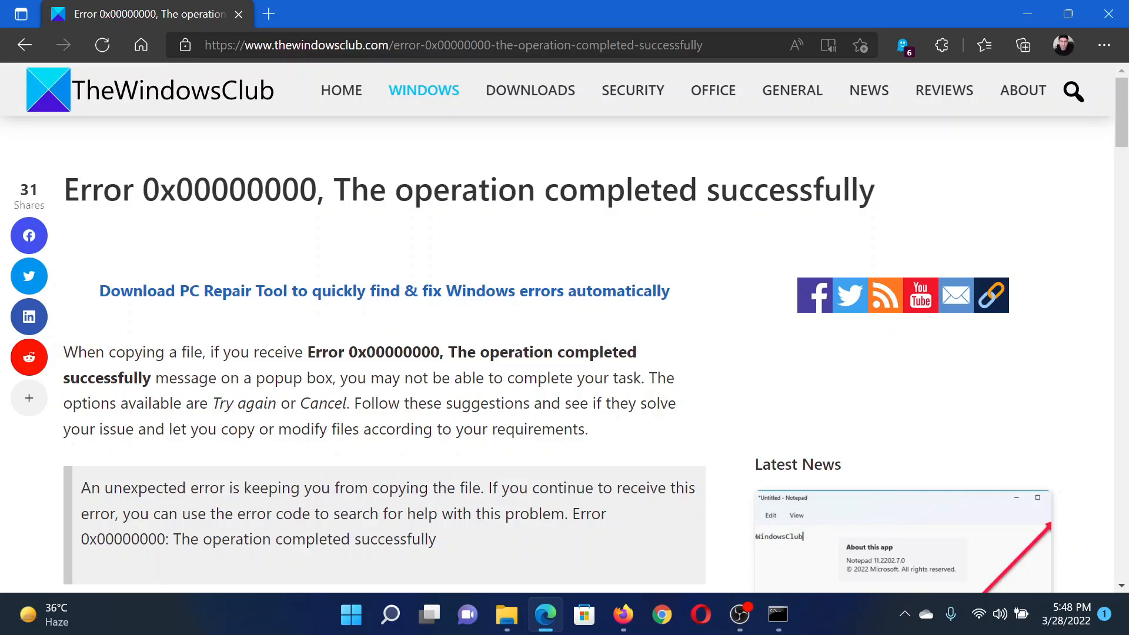
Scroll the error 0x00000000 article down to its System File Checker and Take Full Control fixes
scroll(down, 3)
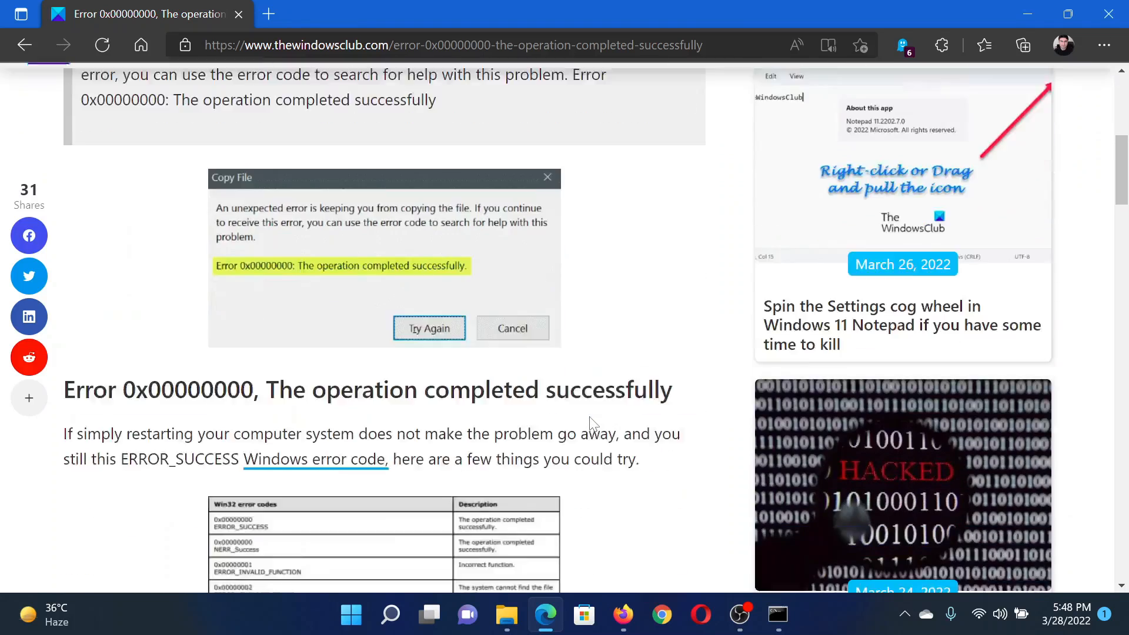
scroll(down, 3)
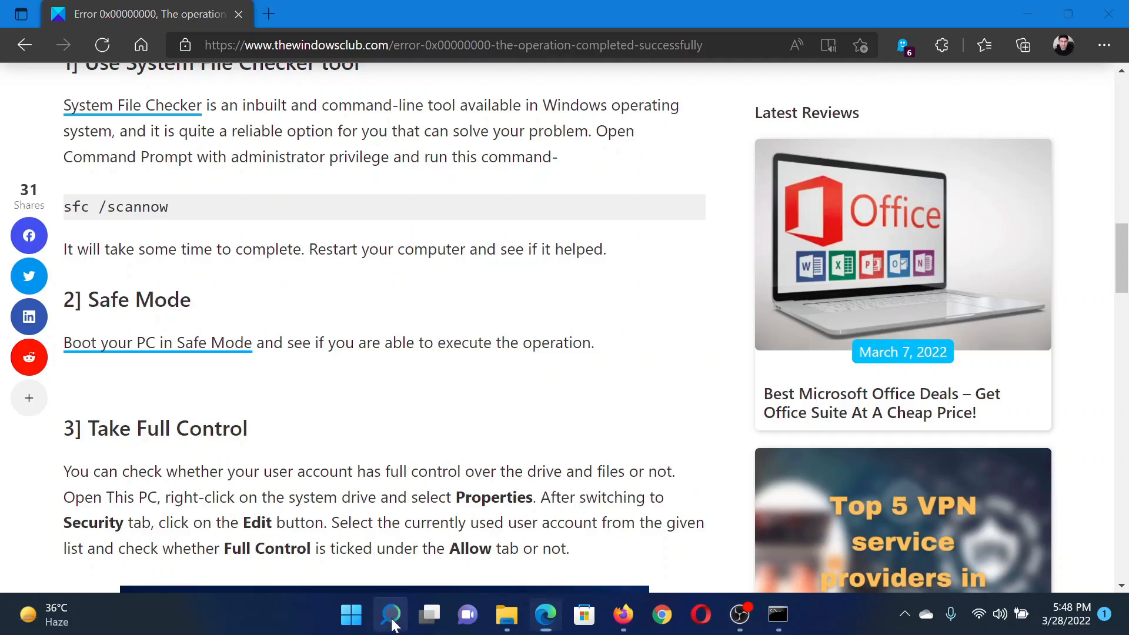
Run sfc /scannow in an administrator Command Prompt found via Windows search
click(390, 615)
text(comm)
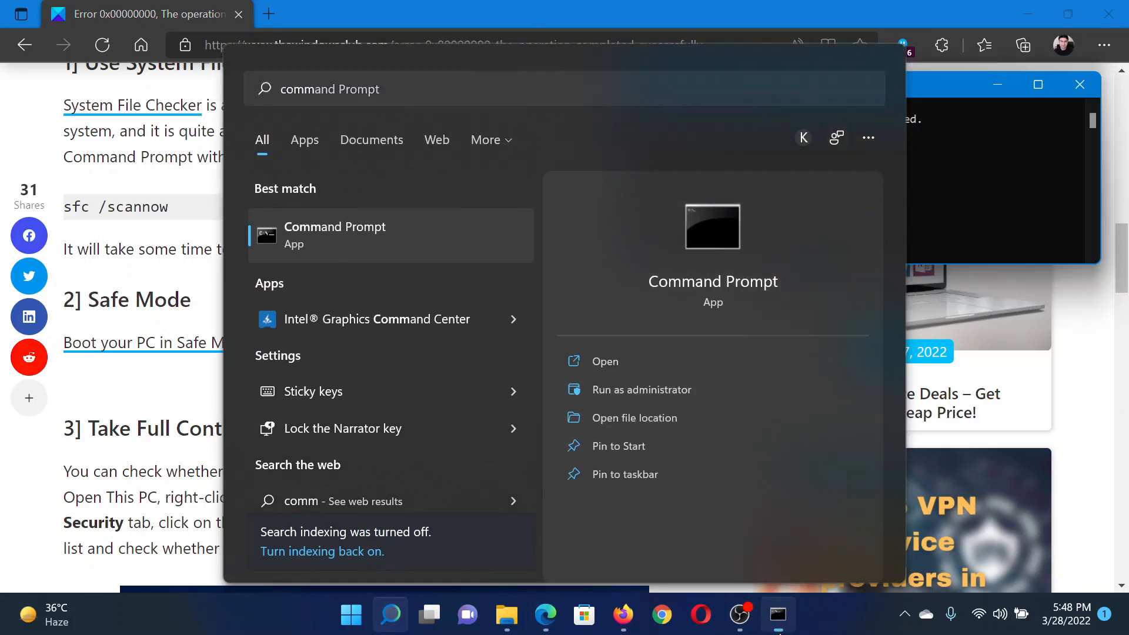
click(642, 390)
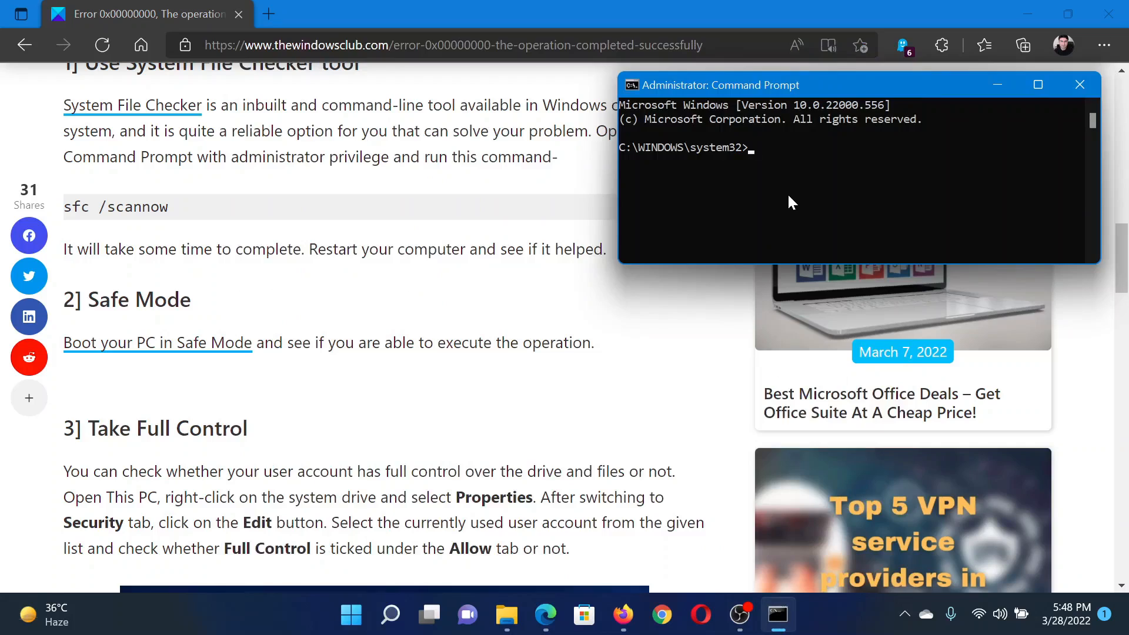
text(sfc /scannow)
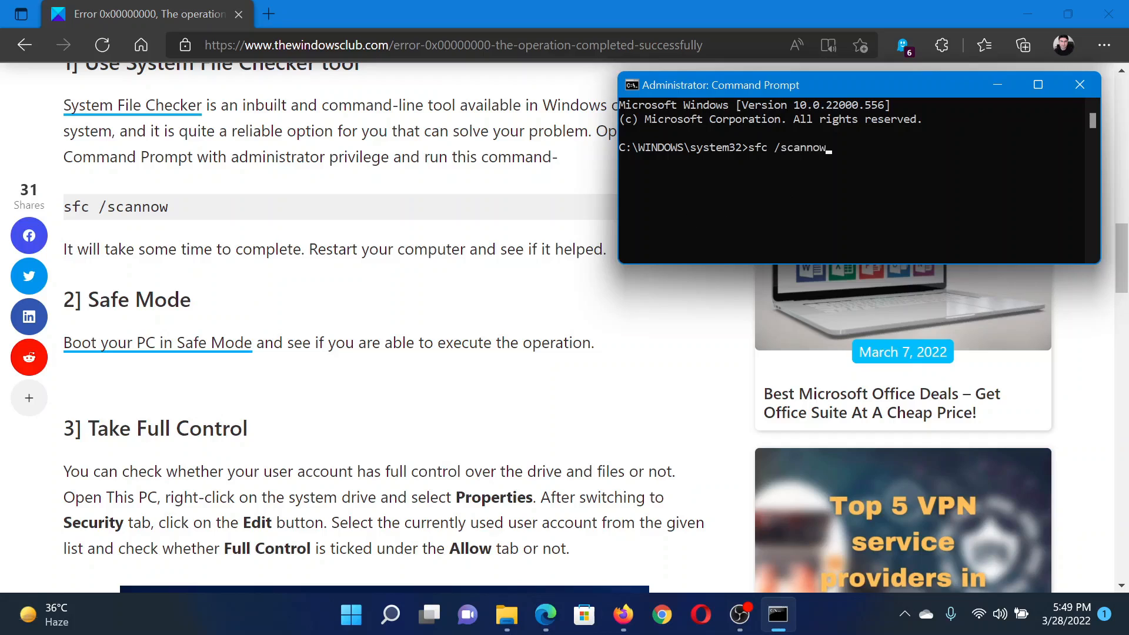
mouse_move(363, 373)
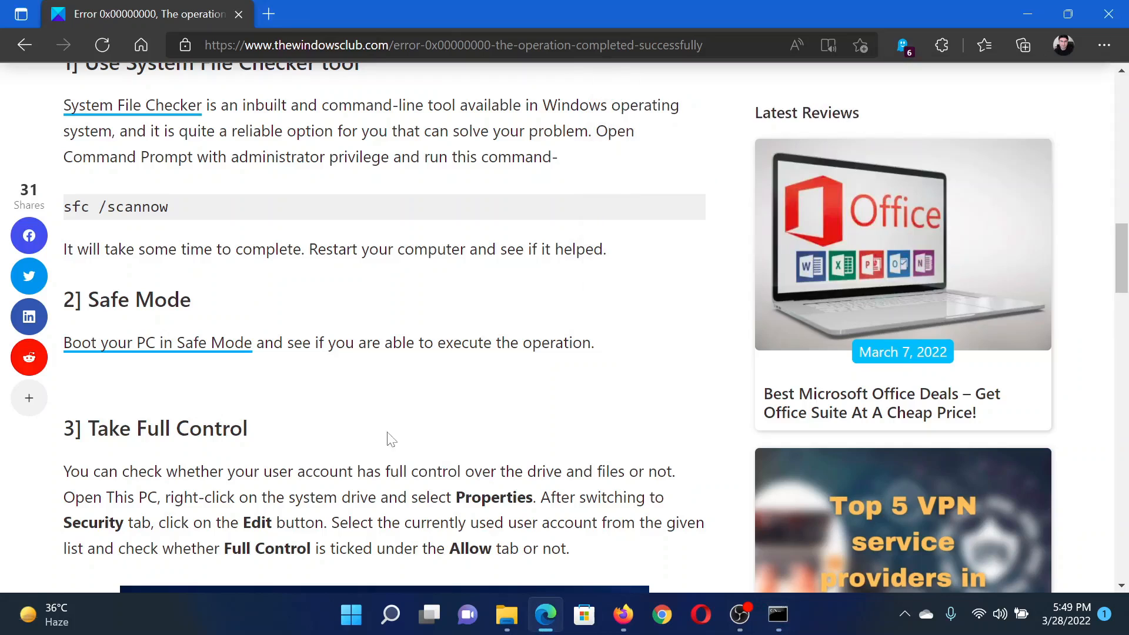
scroll(down, 3)
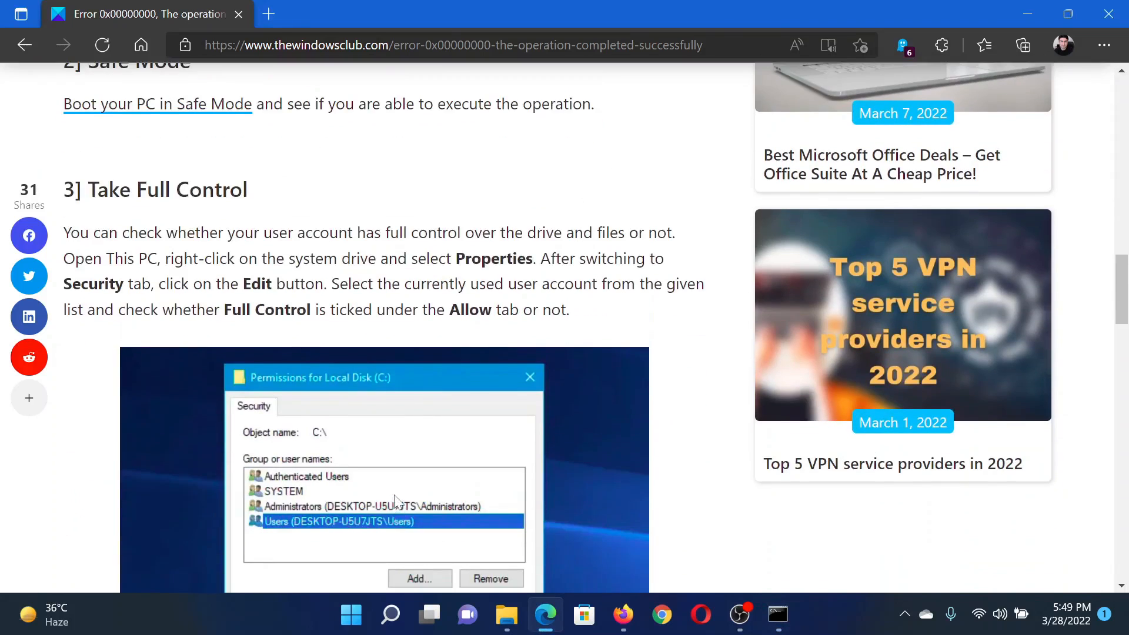
mouse_move(384, 254)
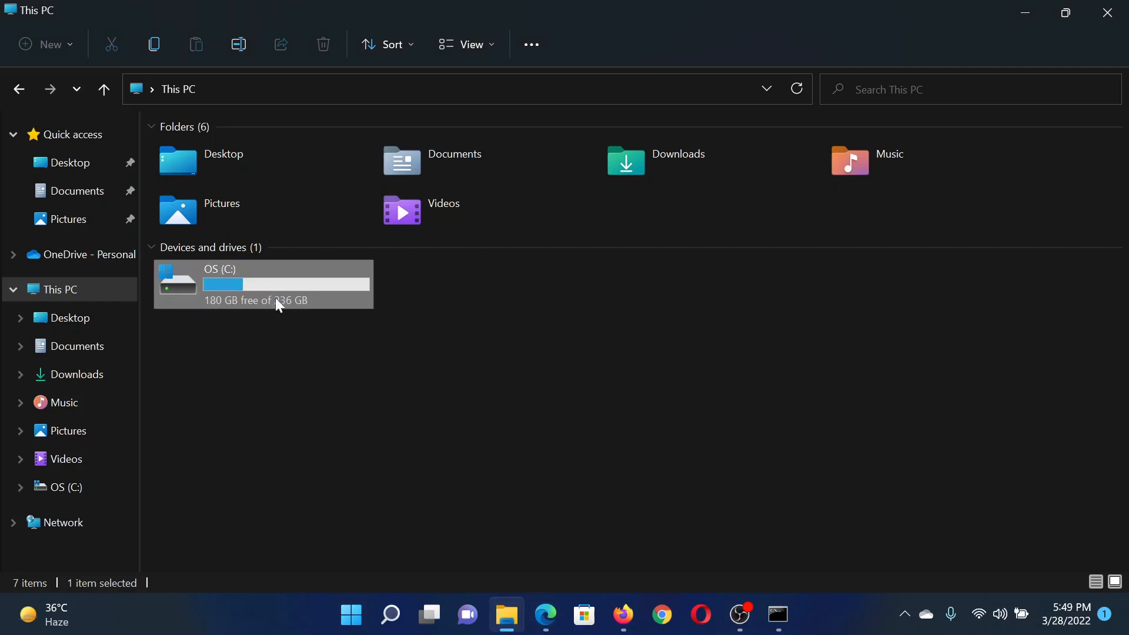
Bring up the editable Security permissions for OS (C:) with the Users group selected
right_click(278, 285)
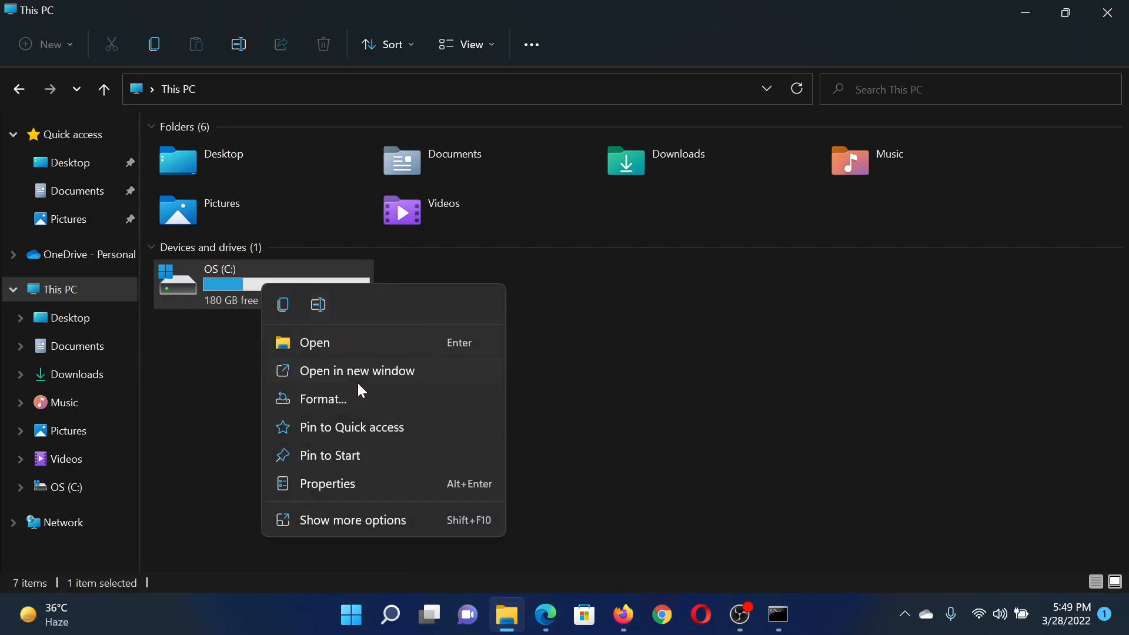
click(326, 483)
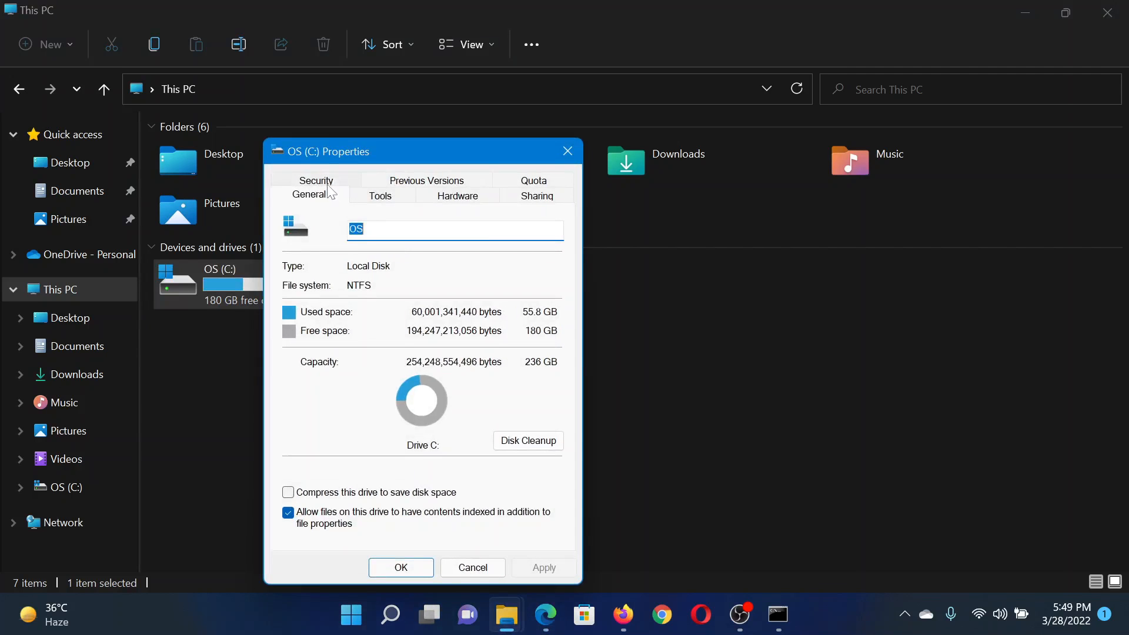
click(317, 181)
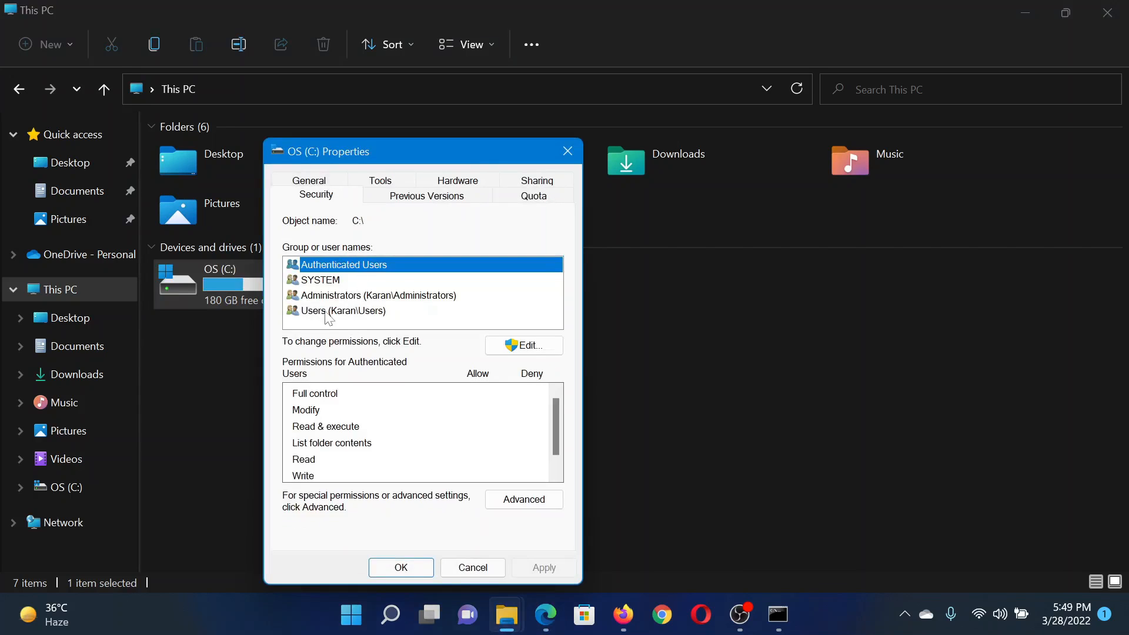
click(344, 310)
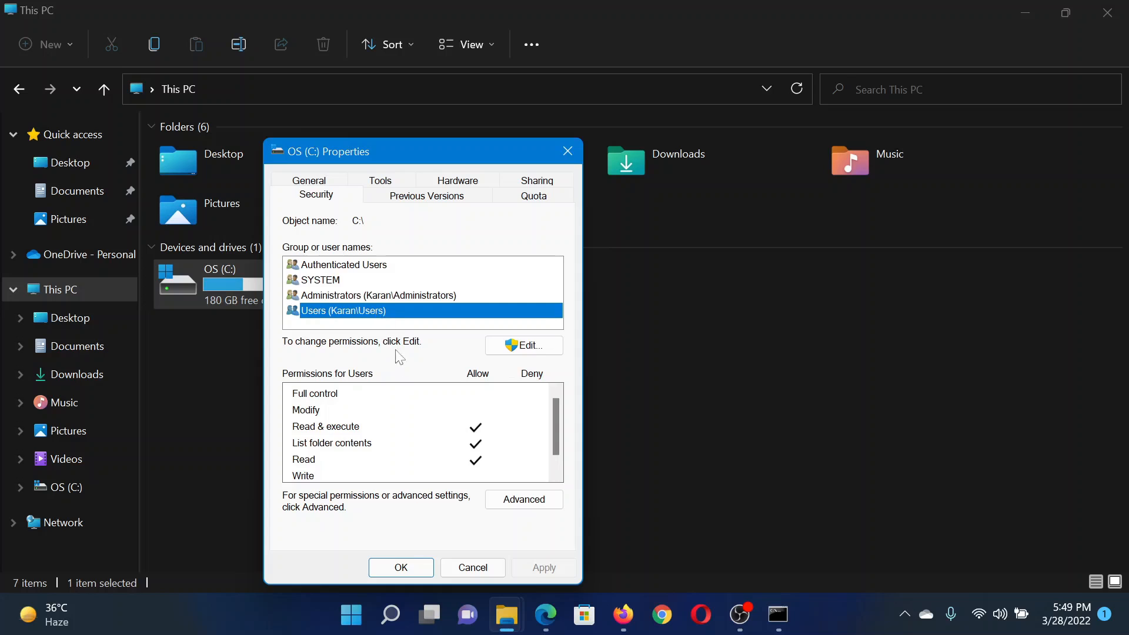
click(523, 346)
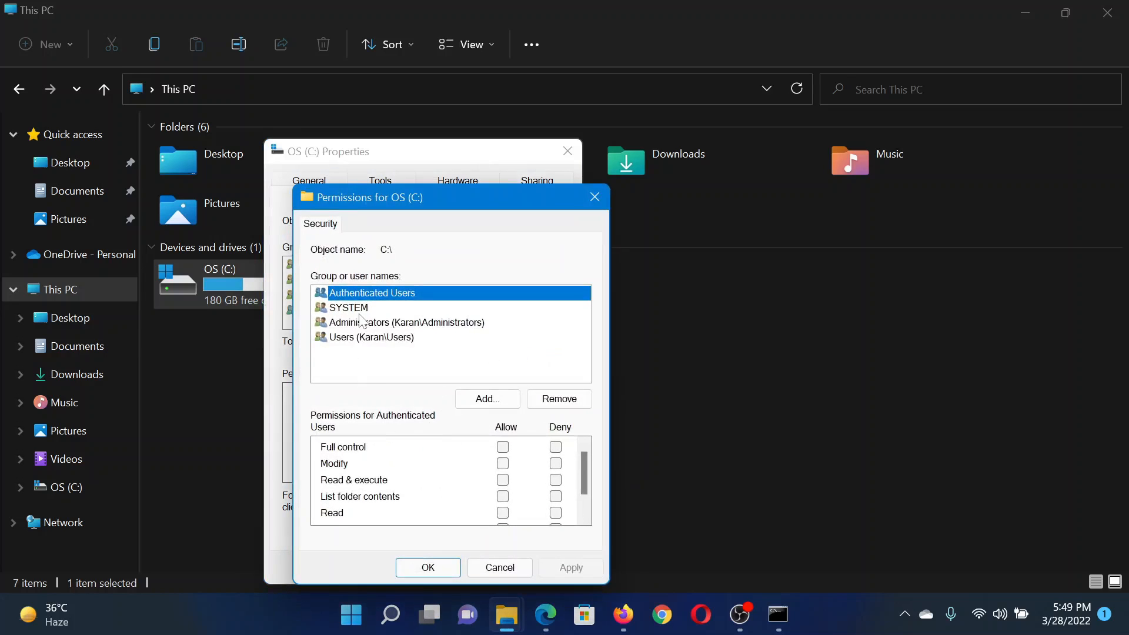
Grant Users Full control on C:, confirm the root-drive warning and continue past access errors
click(372, 338)
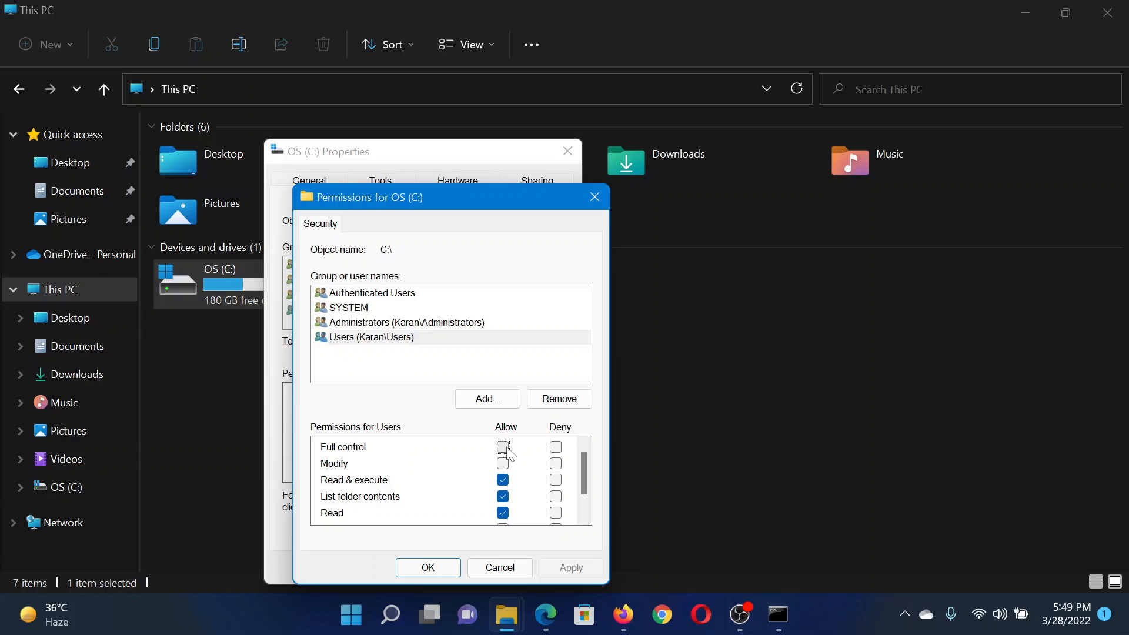
click(503, 447)
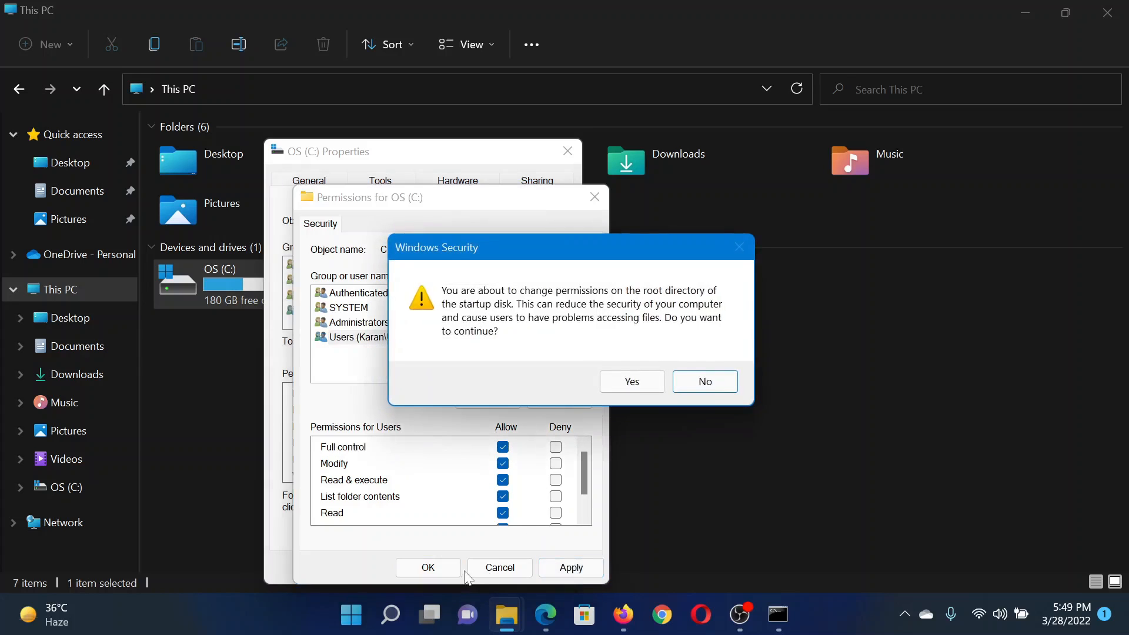
click(630, 381)
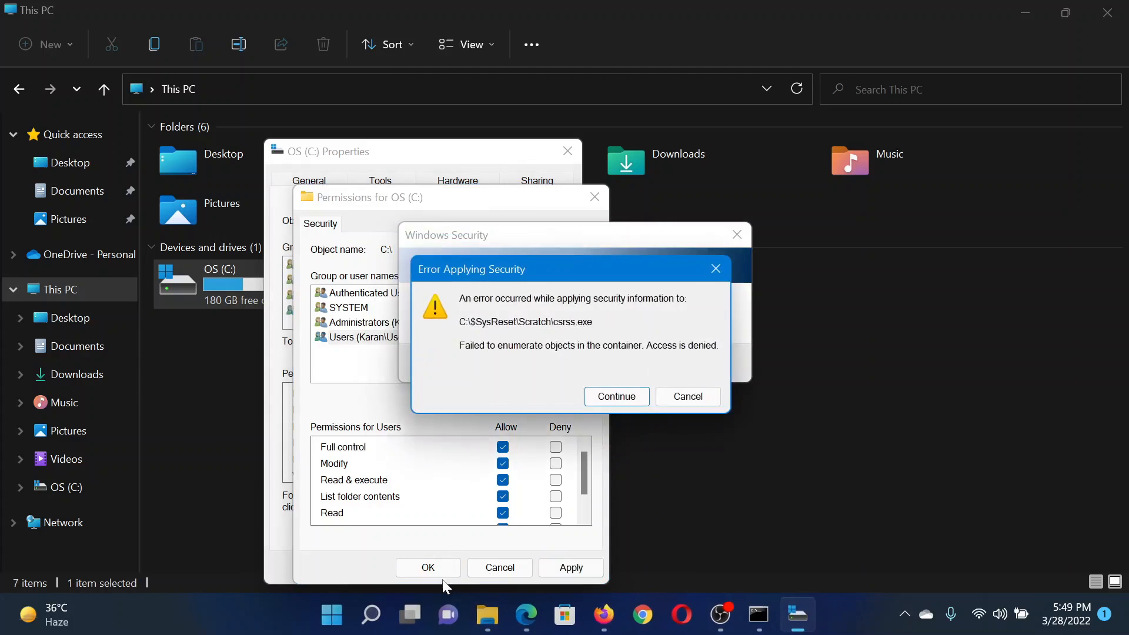
click(615, 396)
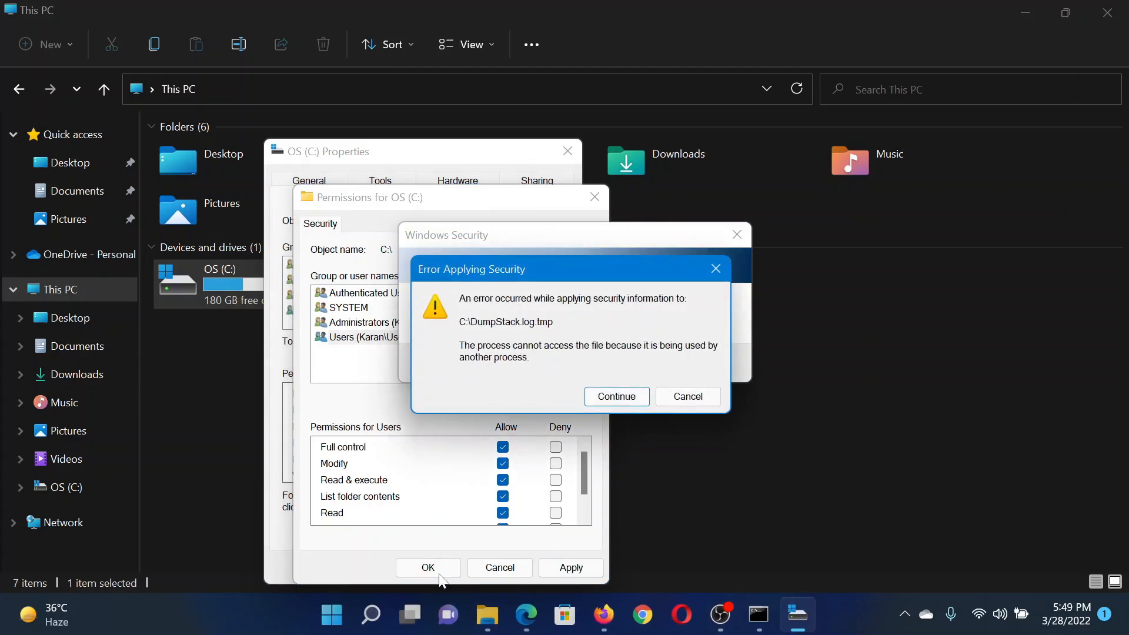